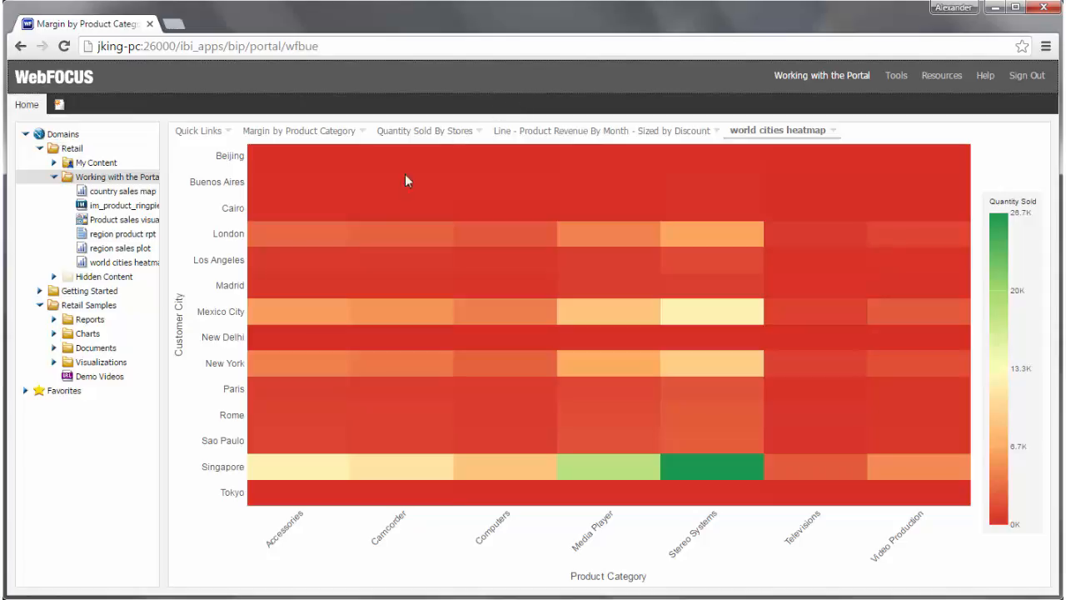
{"action": "mouse_move", "coordinate": [299, 260]}
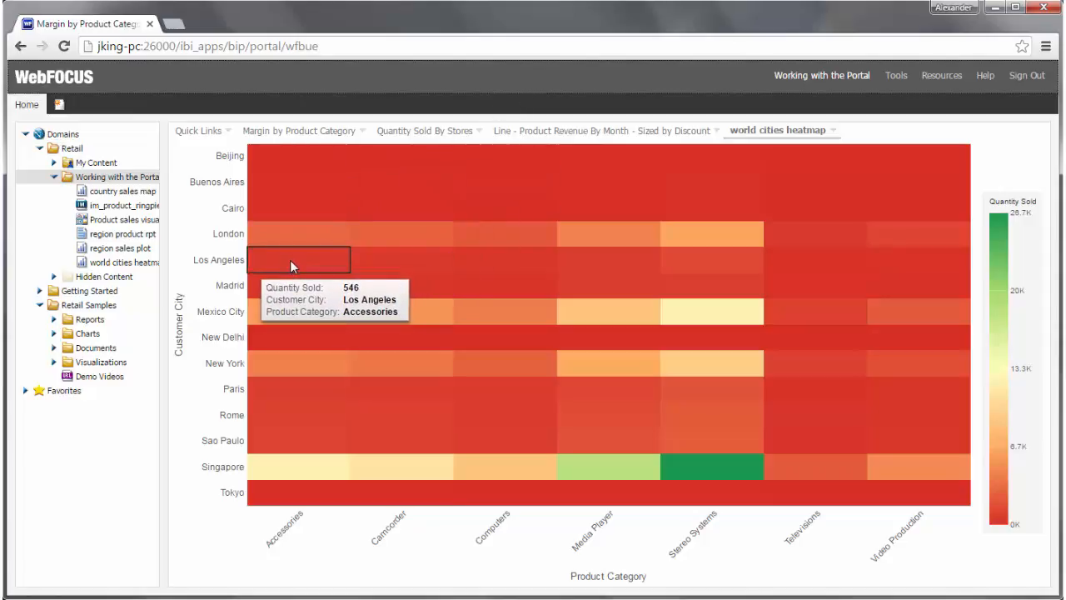
{"action": "mouse_move", "coordinate": [290, 286]}
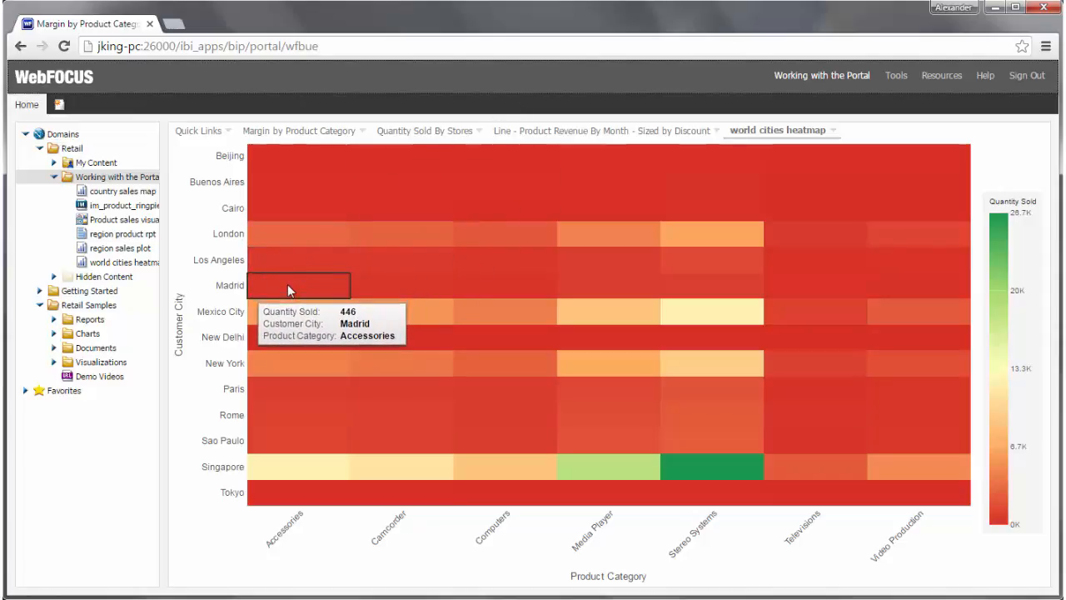
{"action": "mouse_move", "coordinate": [298, 388]}
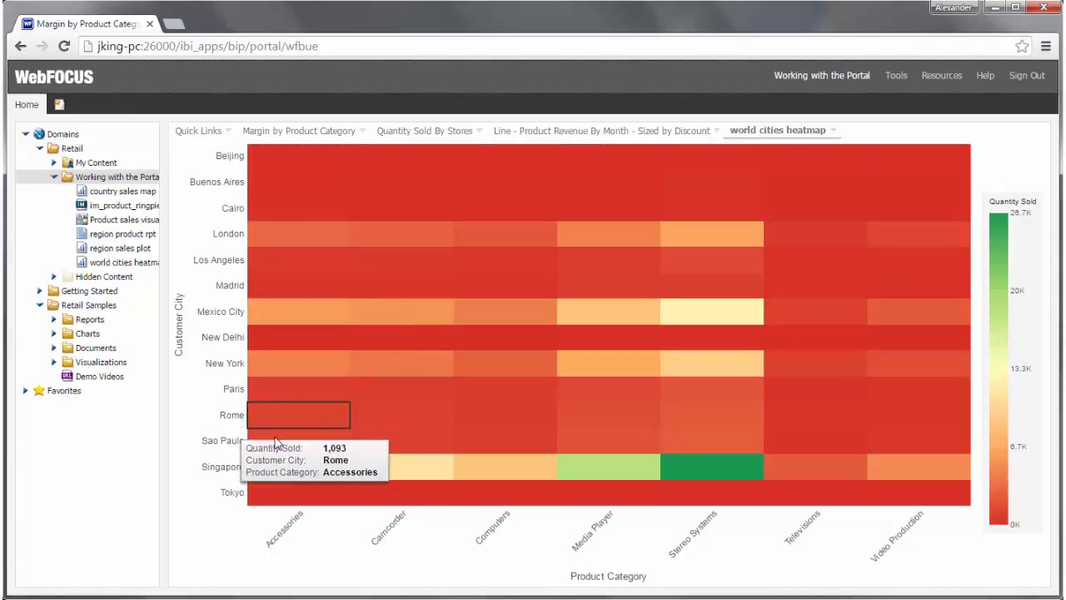
{"action": "mouse_move", "coordinate": [277, 441]}
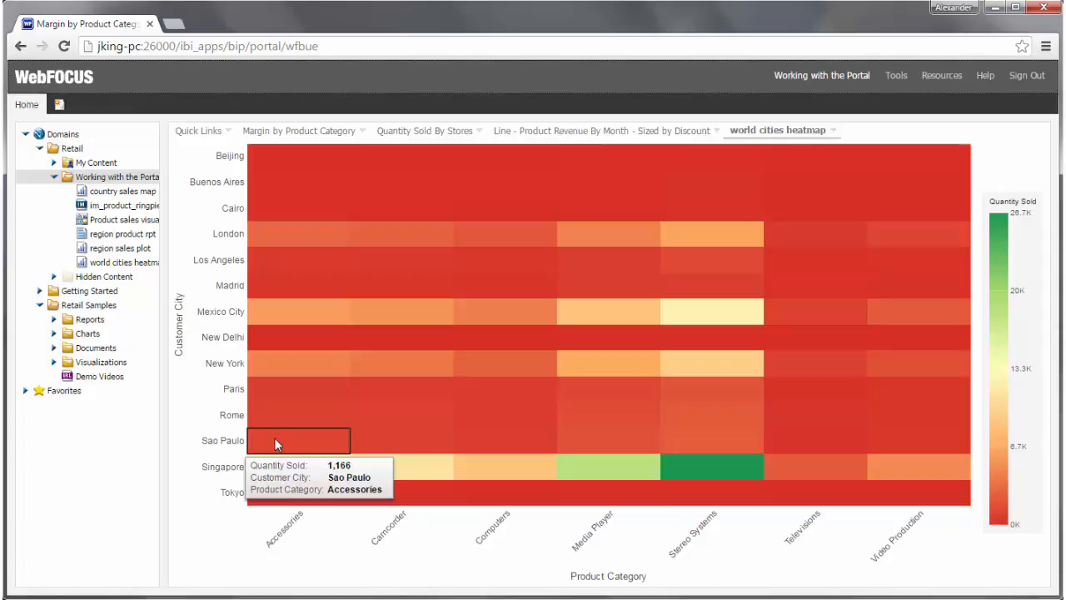
{"action": "mouse_move", "coordinate": [189, 453]}
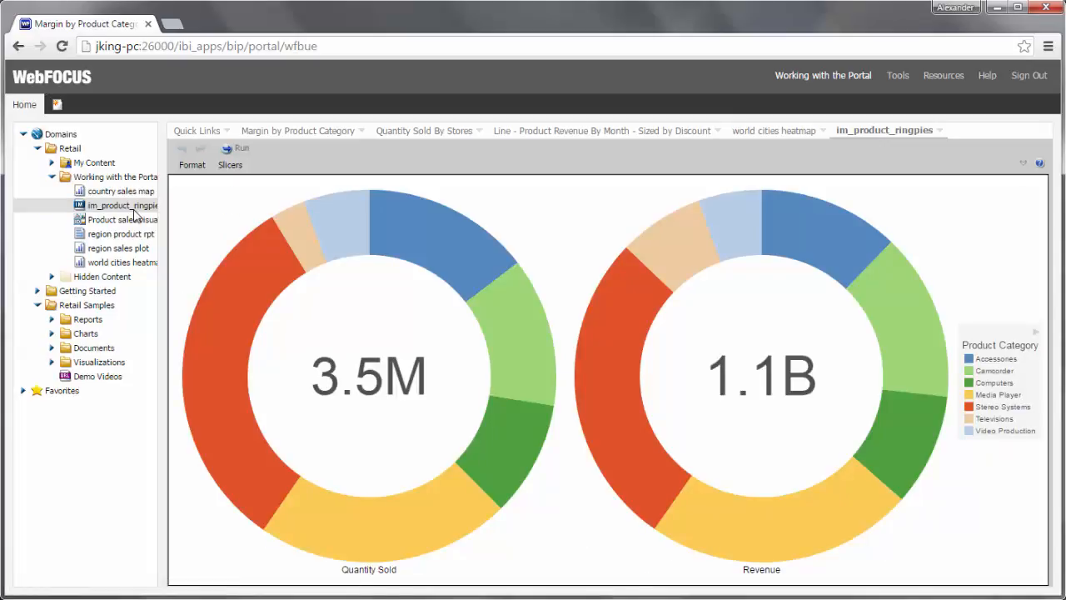
Open the Product sales visualization from the Domains tree in its own tab.
{"action": "left_click", "coordinate": [124, 220]}
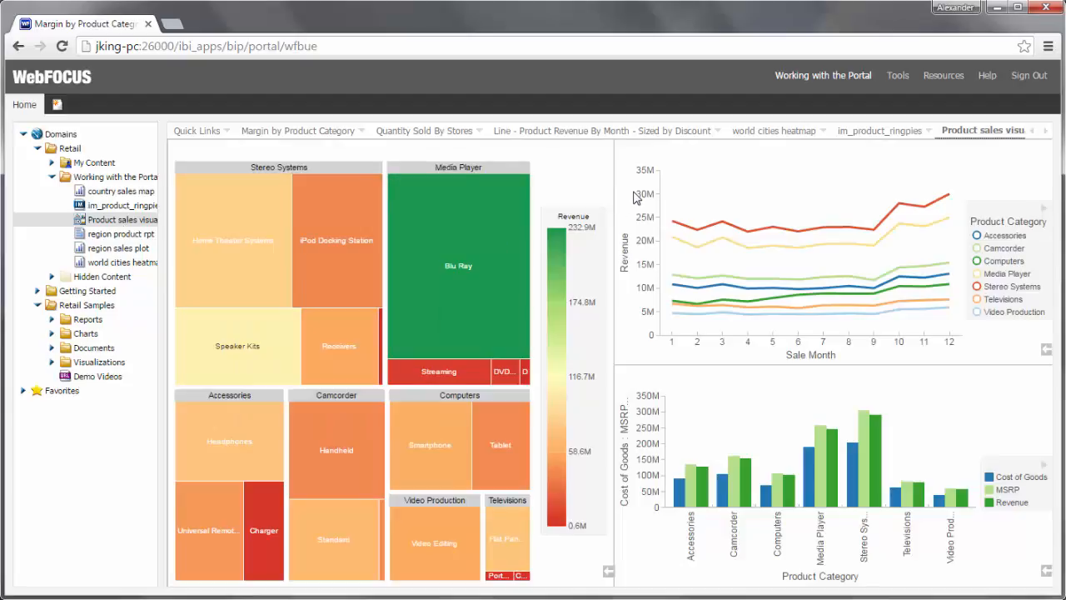
Inspect the visualization tab, then open the country sales map from the Domains tree.
{"action": "right_click", "coordinate": [823, 340]}
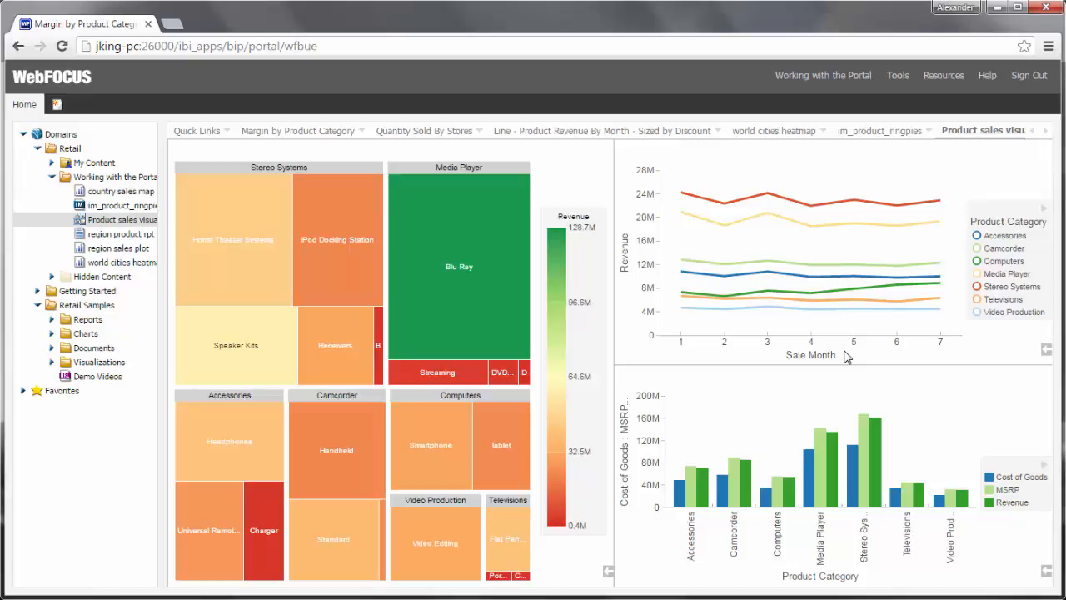
{"action": "mouse_move", "coordinate": [1040, 150]}
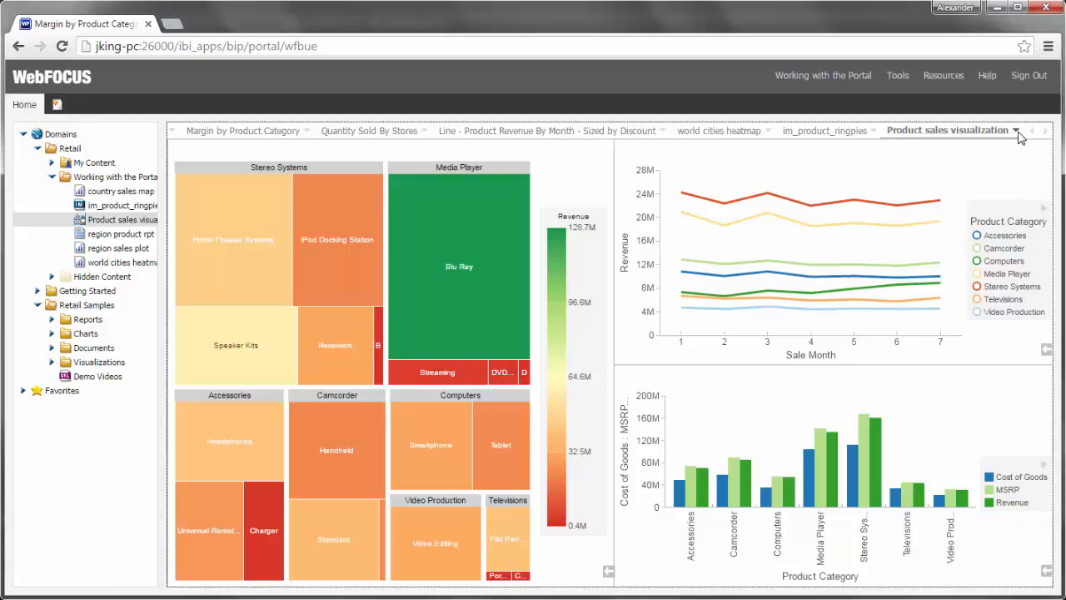
{"action": "mouse_move", "coordinate": [1009, 150]}
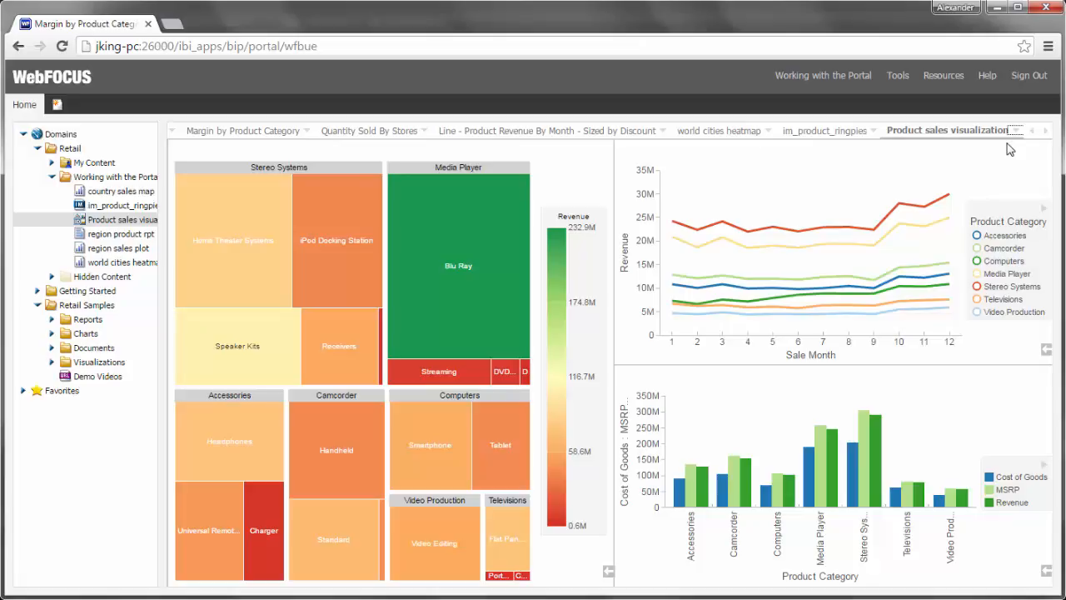
{"action": "mouse_move", "coordinate": [681, 163]}
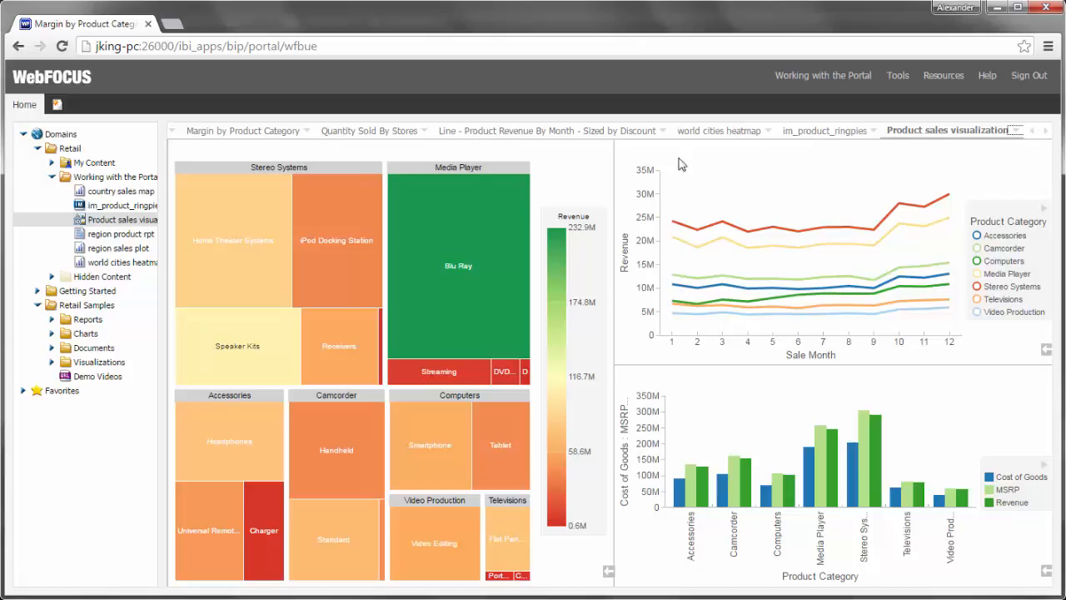
{"action": "left_click", "coordinate": [120, 190]}
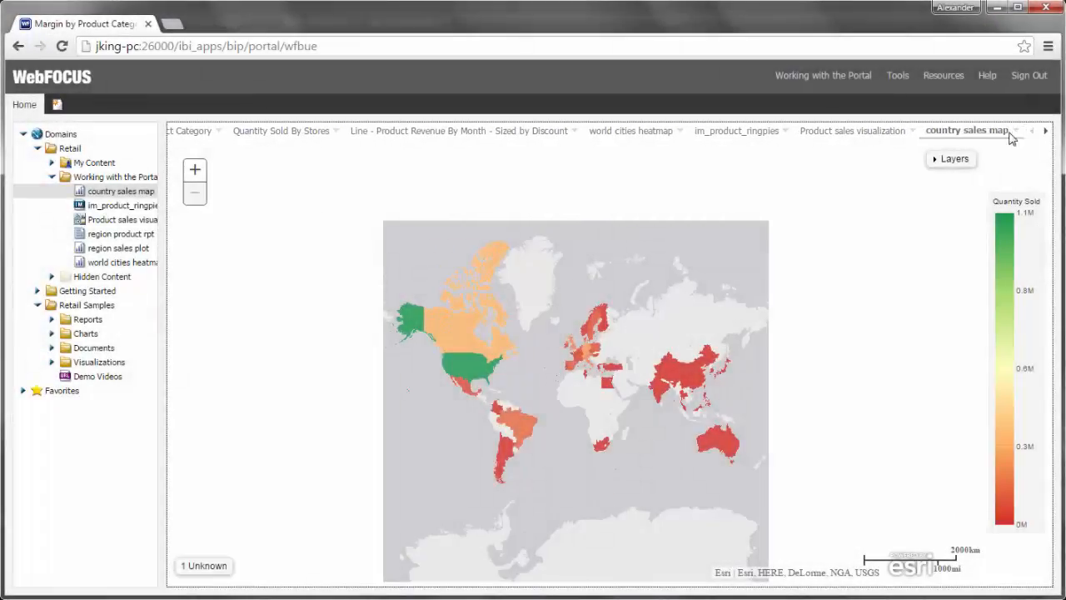
Reload the portal so opened content clears and the Retail Home page returns.
{"action": "left_click", "coordinate": [1006, 130]}
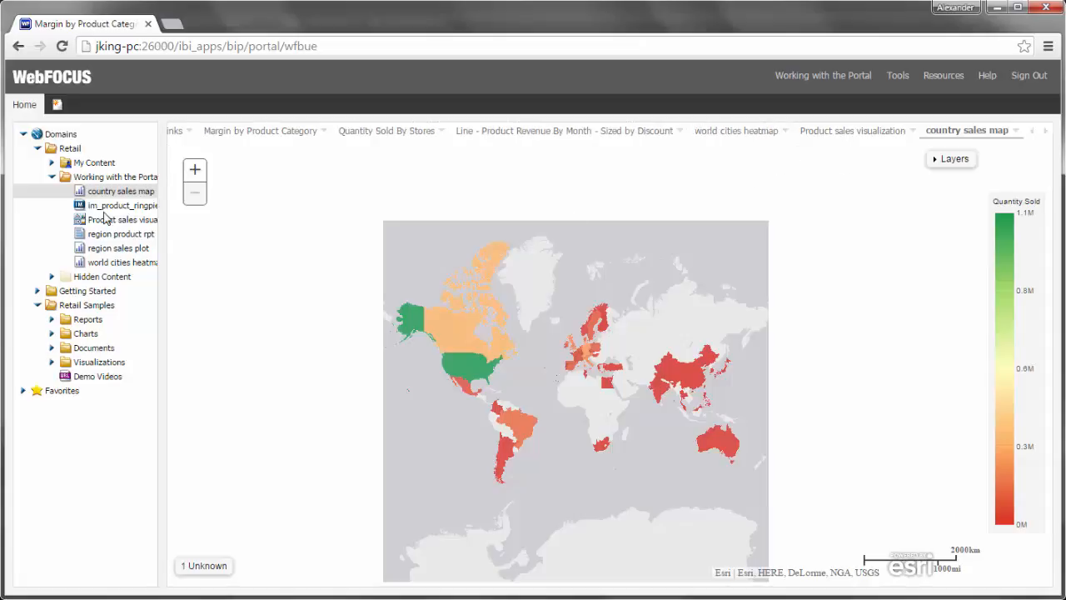
{"action": "mouse_move", "coordinate": [123, 206]}
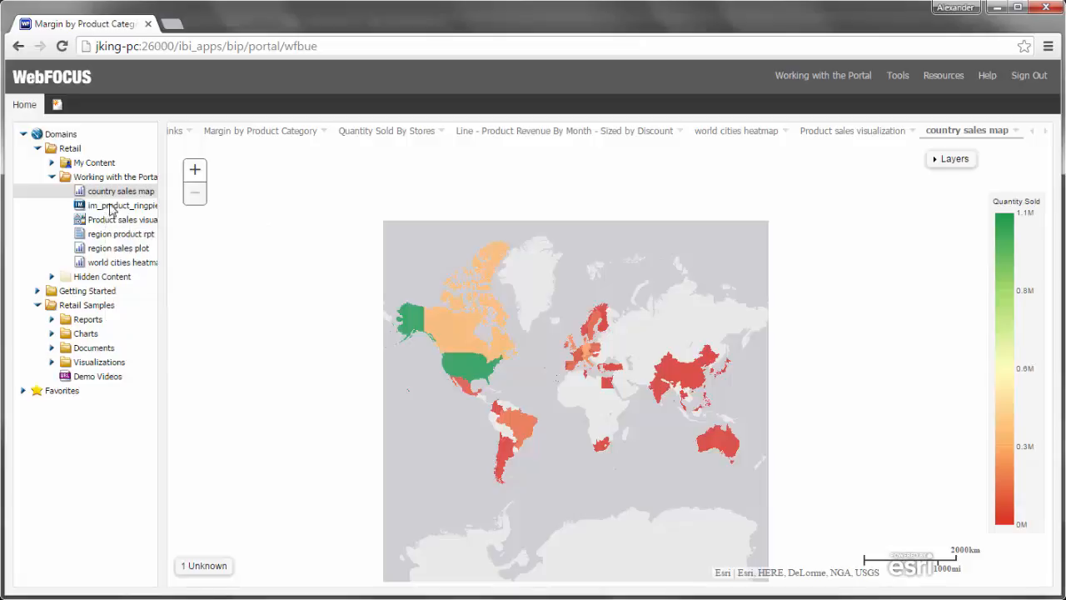
{"action": "left_click", "coordinate": [61, 46]}
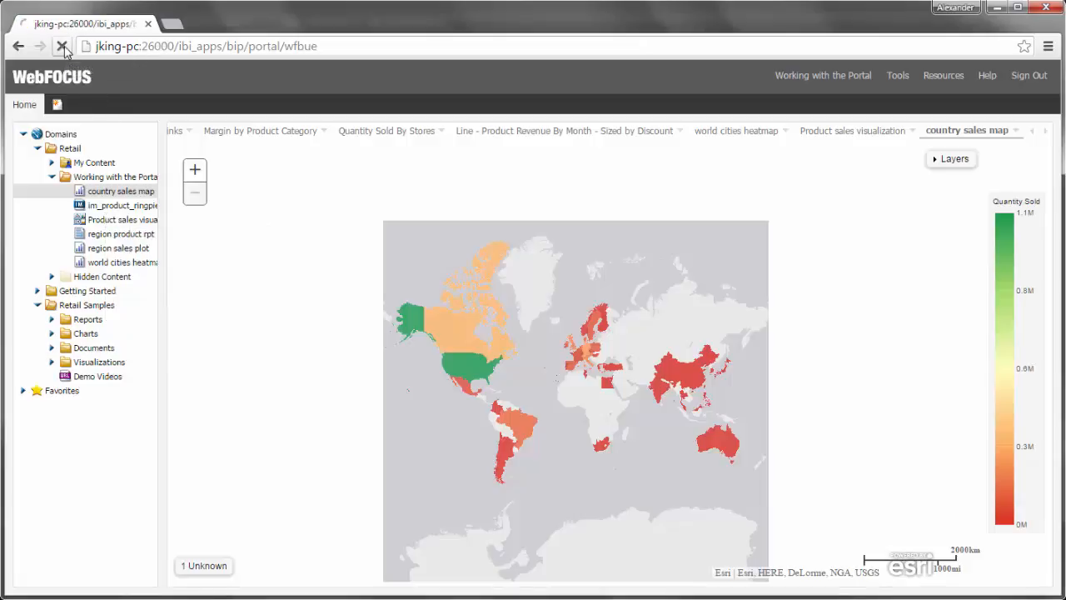
{"action": "left_click", "coordinate": [63, 47]}
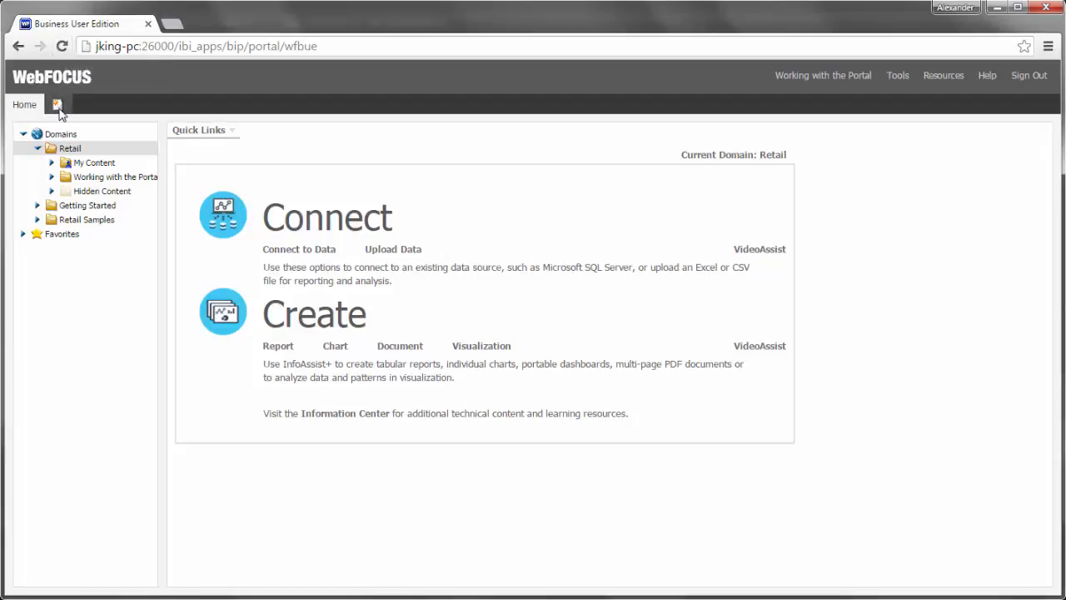
Create a new portal page and expand Retail > Working with the Portal resources.
{"action": "left_click", "coordinate": [57, 103]}
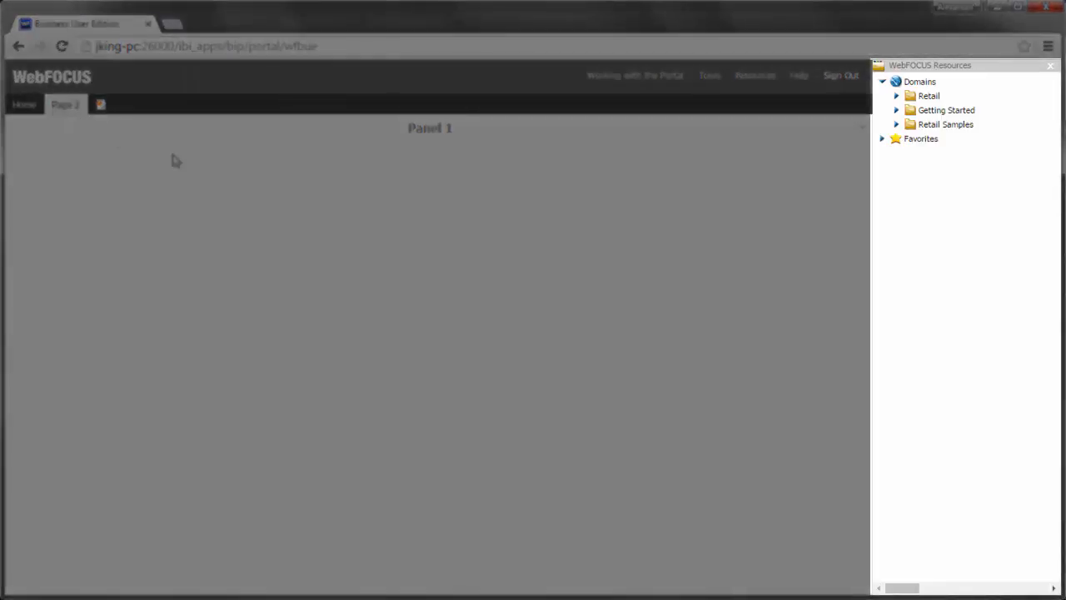
{"action": "left_click", "coordinate": [896, 95]}
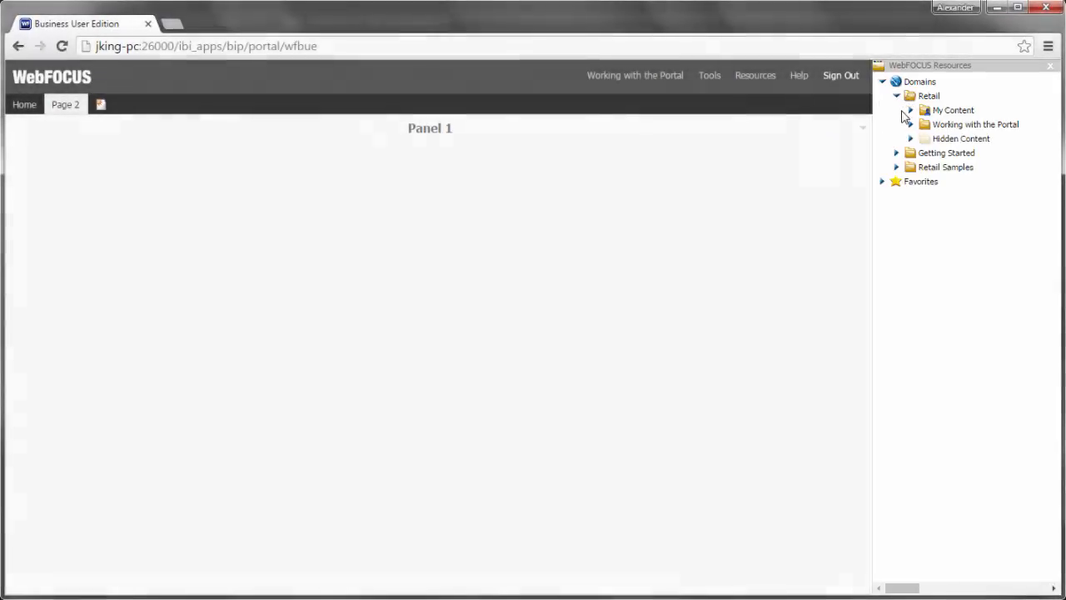
{"action": "left_click", "coordinate": [910, 124]}
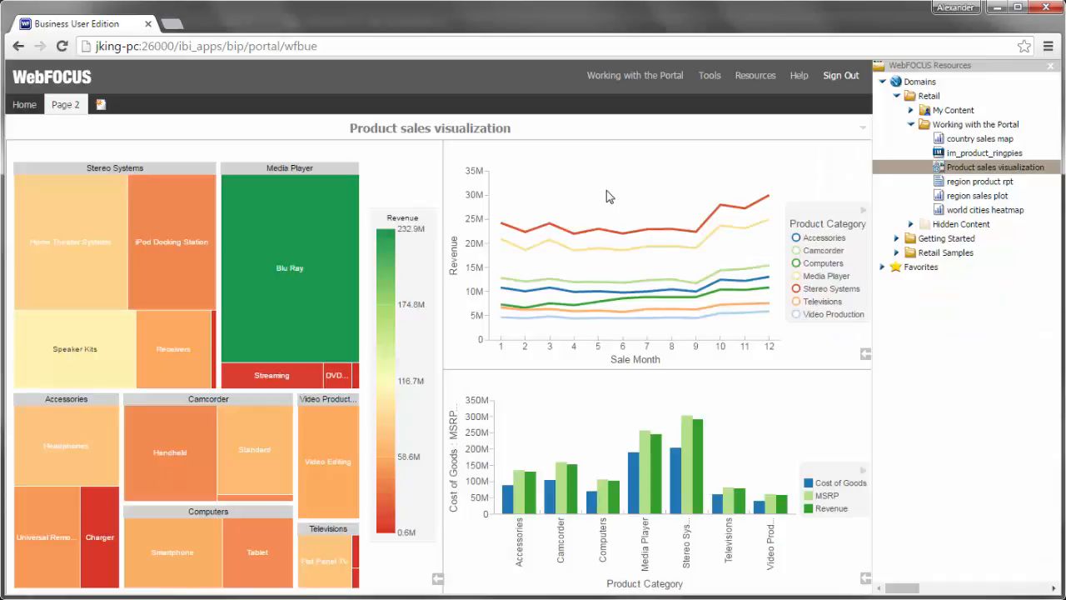
Add the region sales plot from Resources as a second panel on Page 2.
{"action": "left_click", "coordinate": [976, 195]}
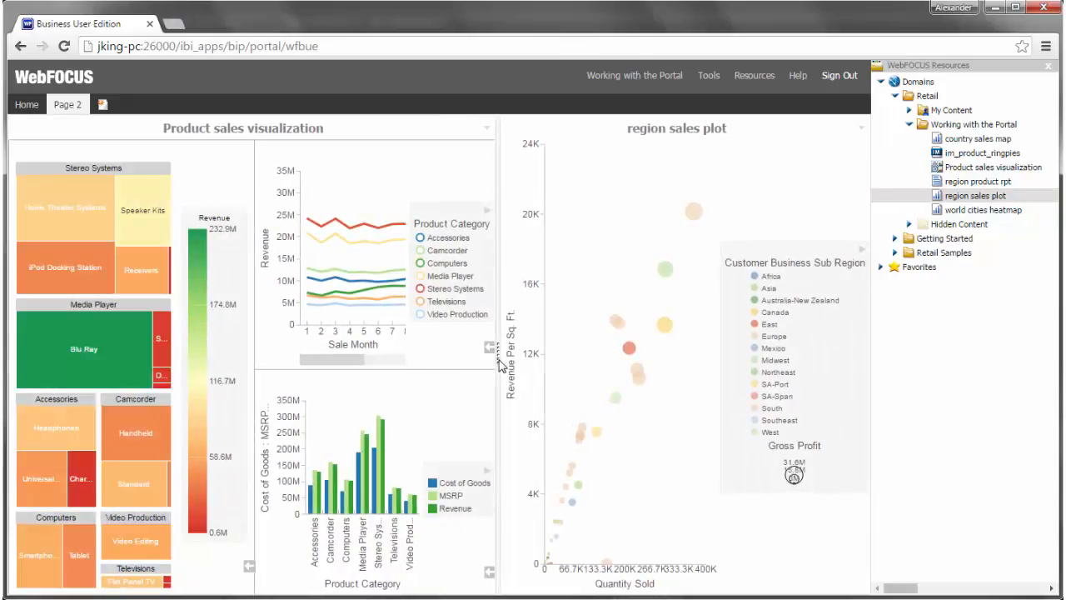
{"action": "mouse_move", "coordinate": [679, 143]}
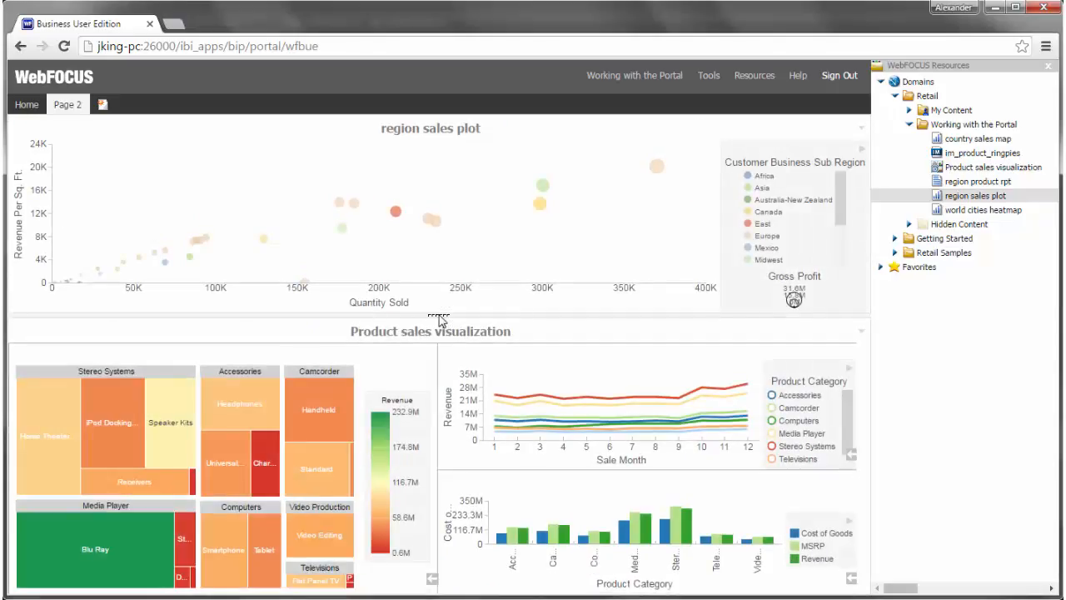
{"action": "mouse_move", "coordinate": [853, 146]}
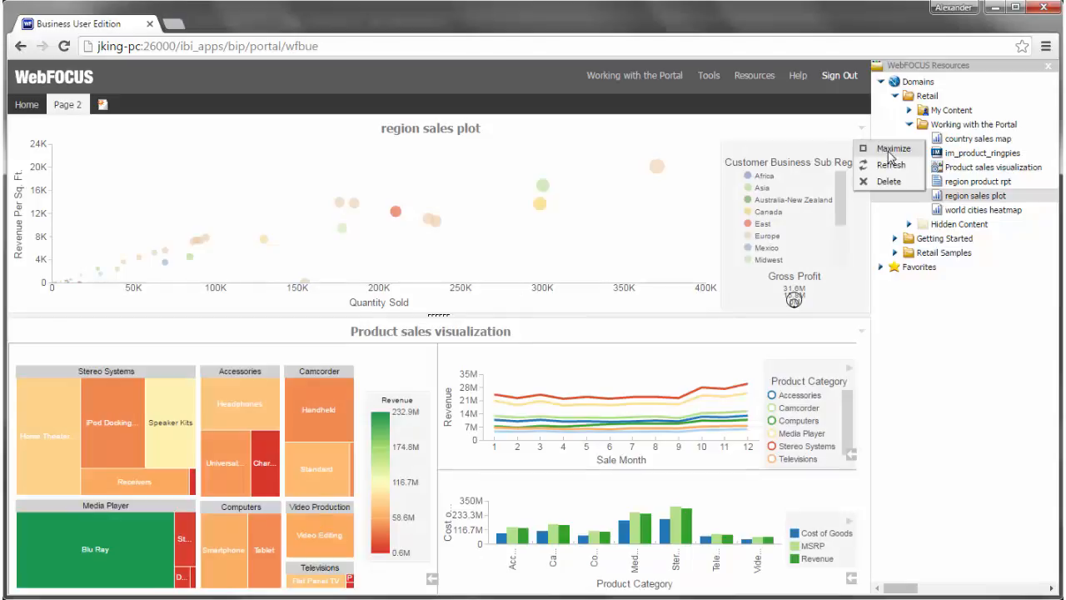
{"action": "left_click", "coordinate": [893, 148]}
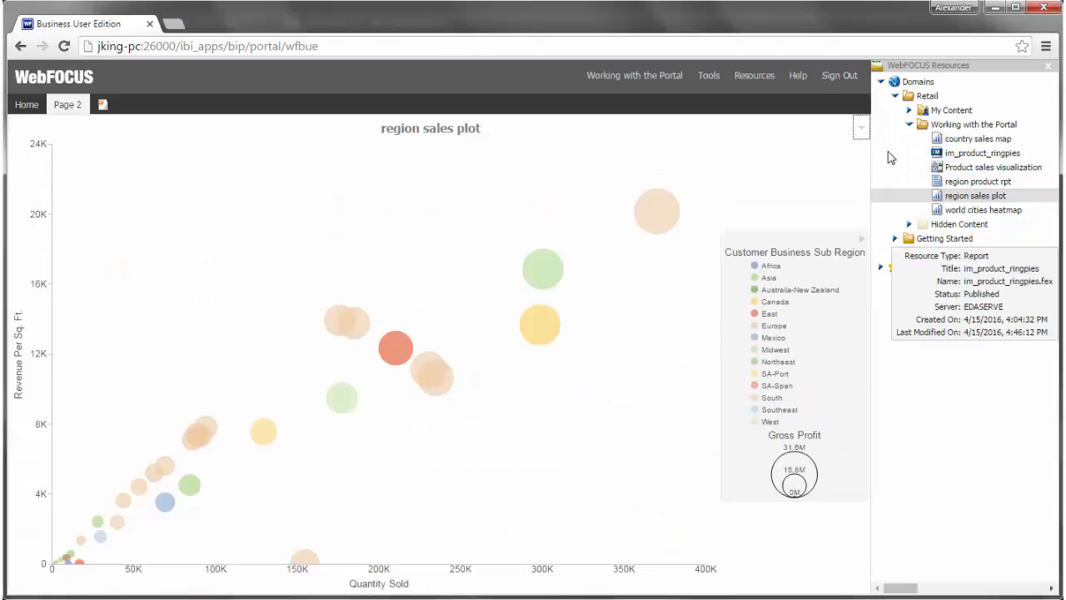
{"action": "left_click", "coordinate": [860, 127]}
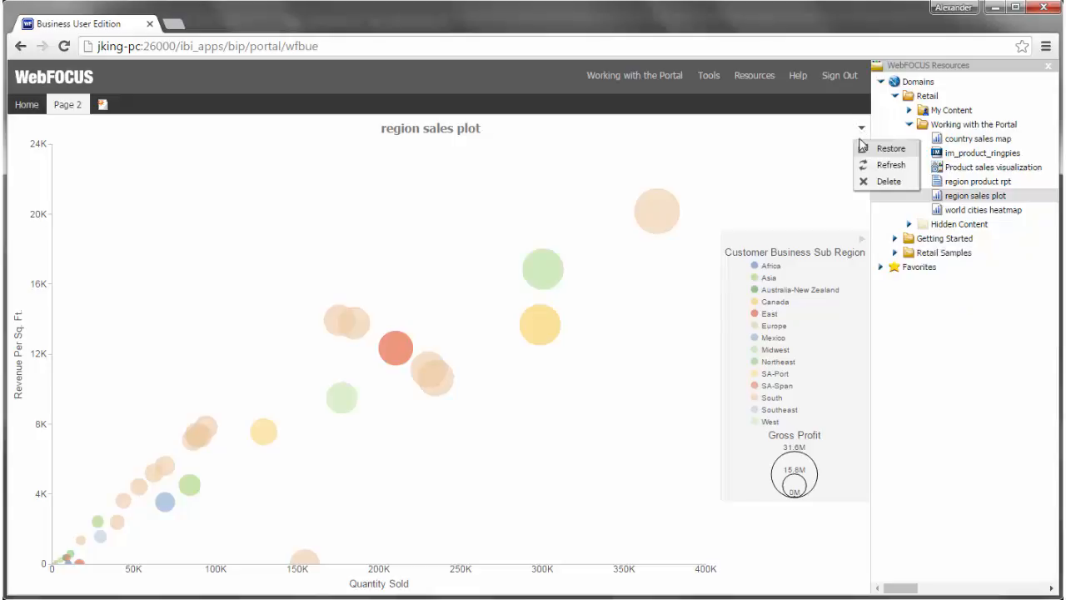
{"action": "left_click", "coordinate": [890, 146]}
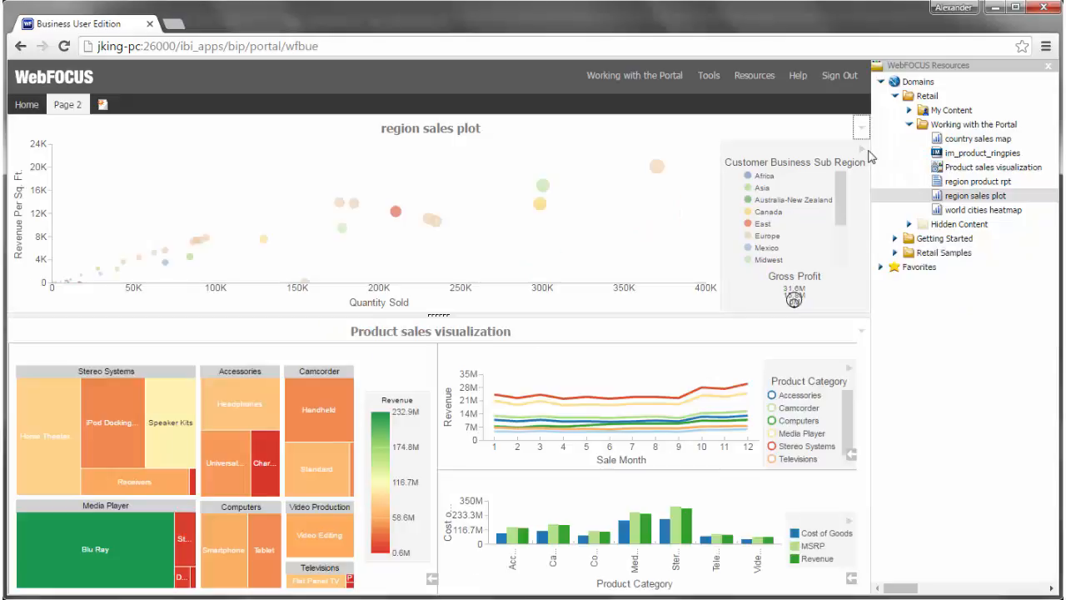
{"action": "mouse_move", "coordinate": [863, 130]}
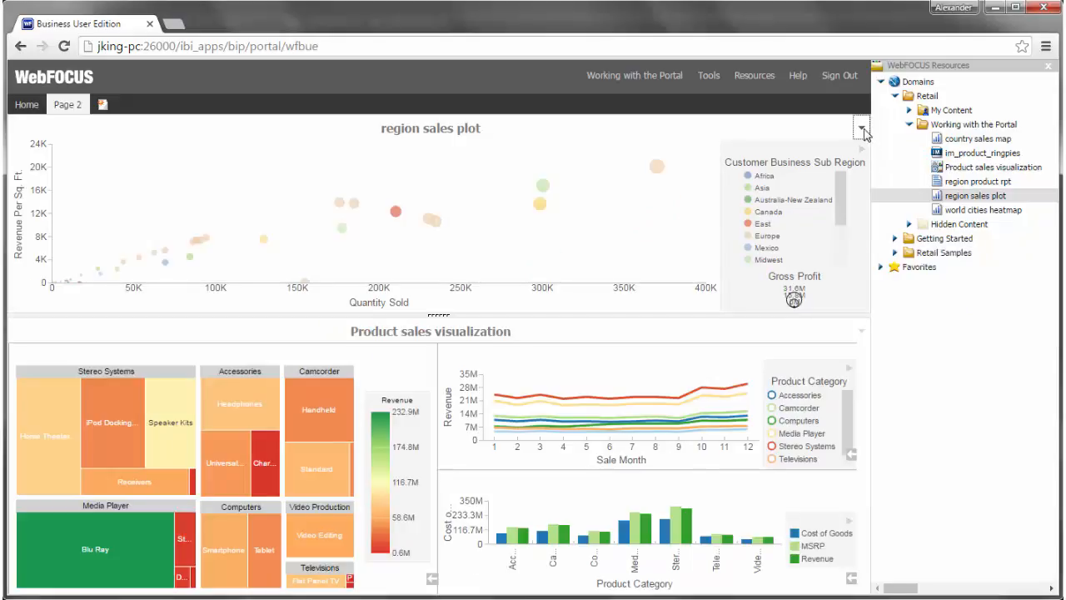
{"action": "left_click", "coordinate": [863, 127]}
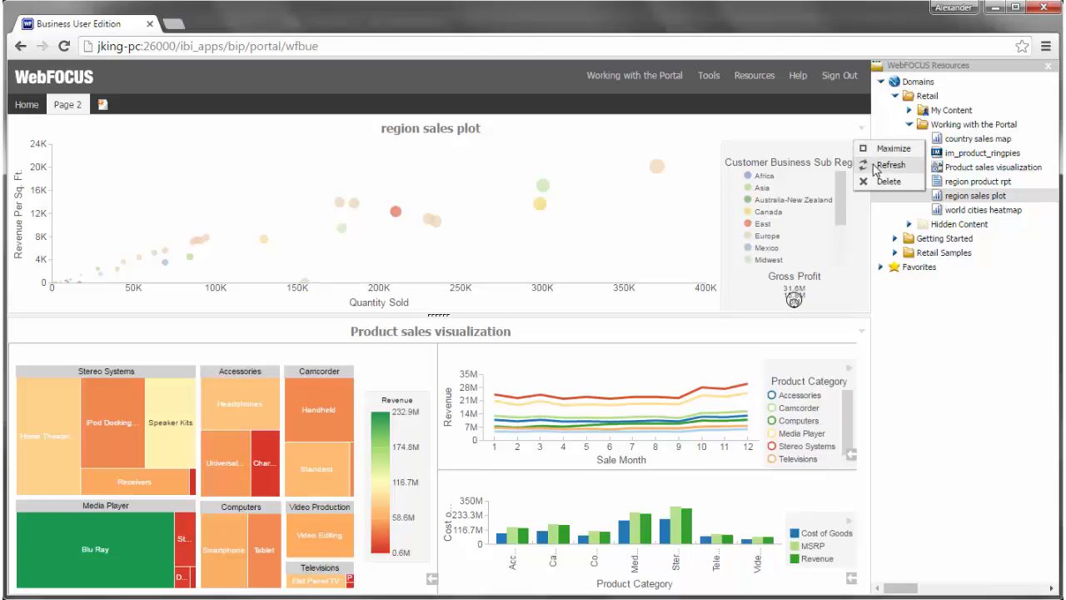
{"action": "mouse_move", "coordinate": [869, 183]}
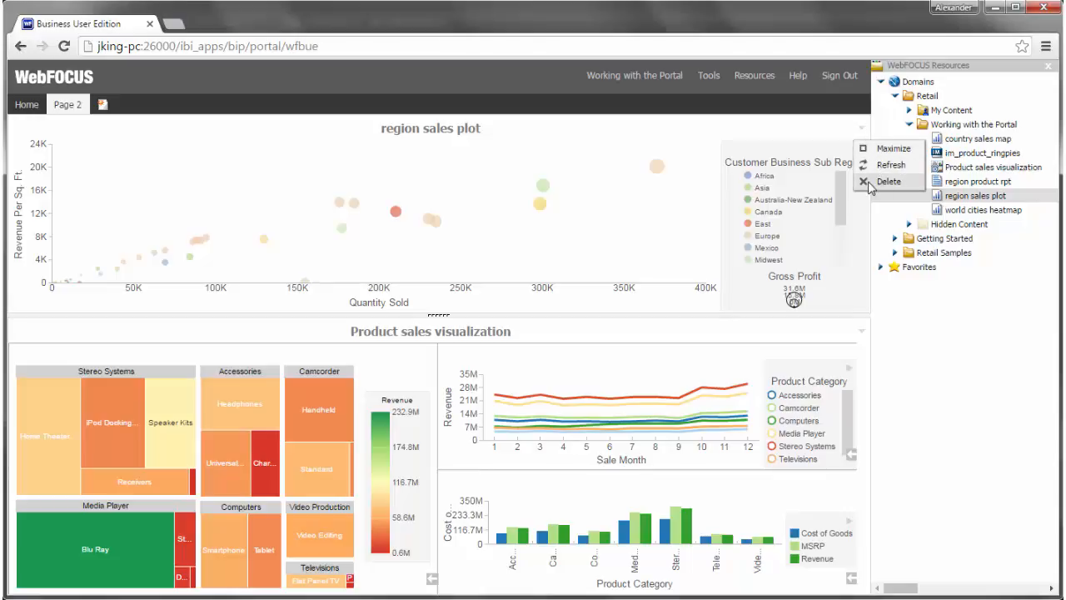
{"action": "mouse_move", "coordinate": [830, 150]}
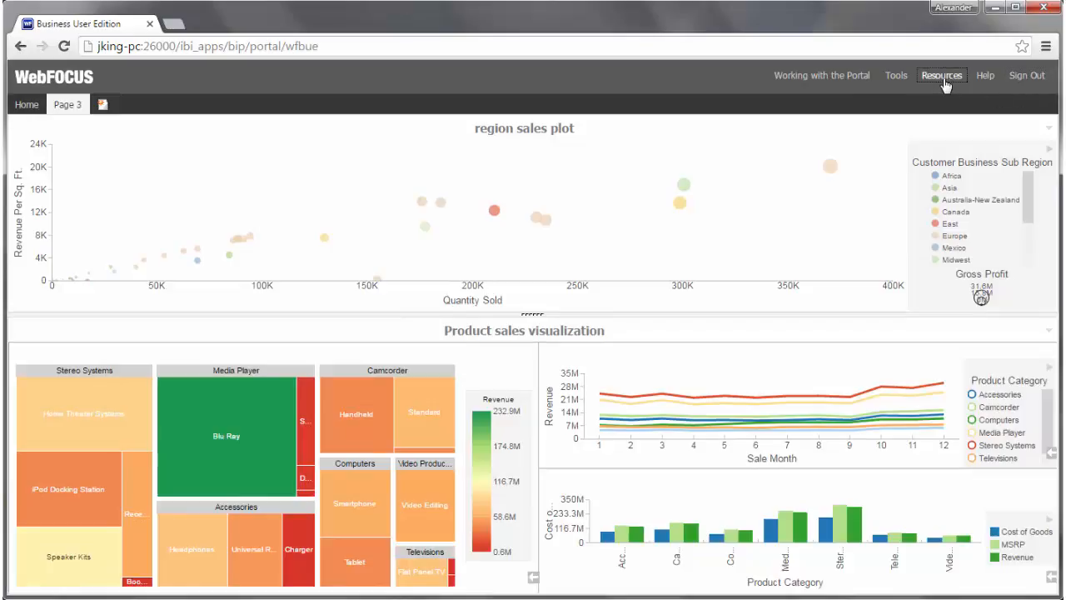
Show the content Resources panel again beside the retitled Sales Overview page.
{"action": "left_click", "coordinate": [940, 75]}
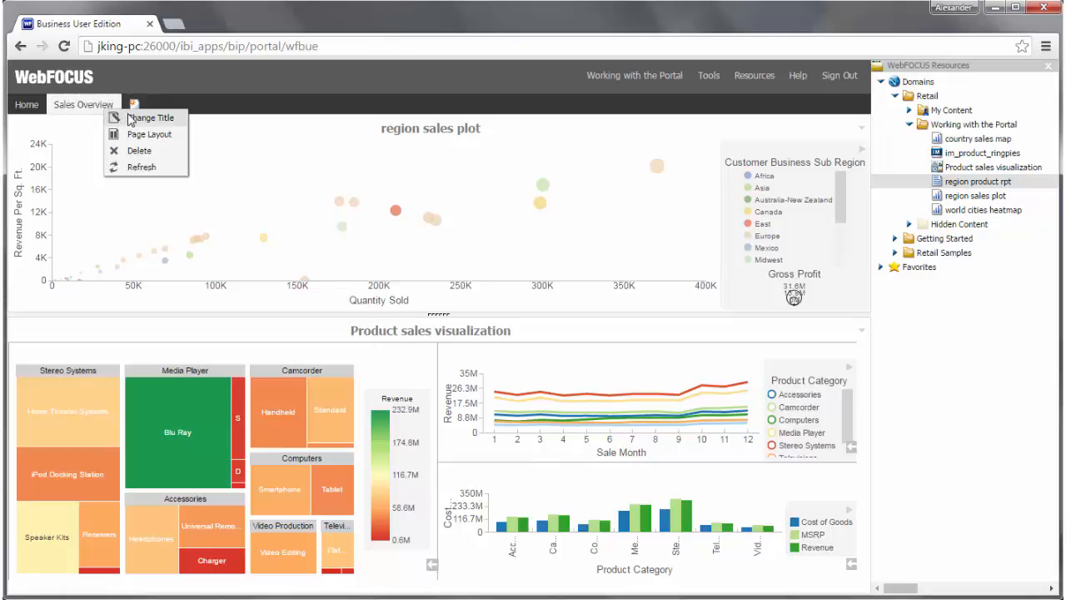
Choose Page Layout from the Sales Overview tab menu to open the layout chooser.
{"action": "left_click", "coordinate": [150, 133]}
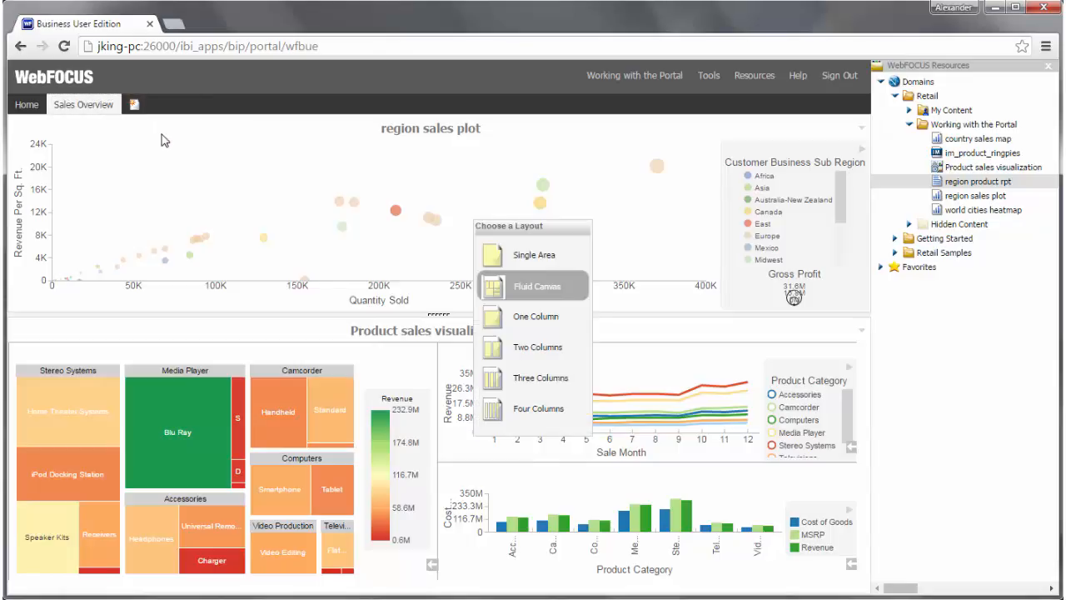
{"action": "mouse_move", "coordinate": [536, 348]}
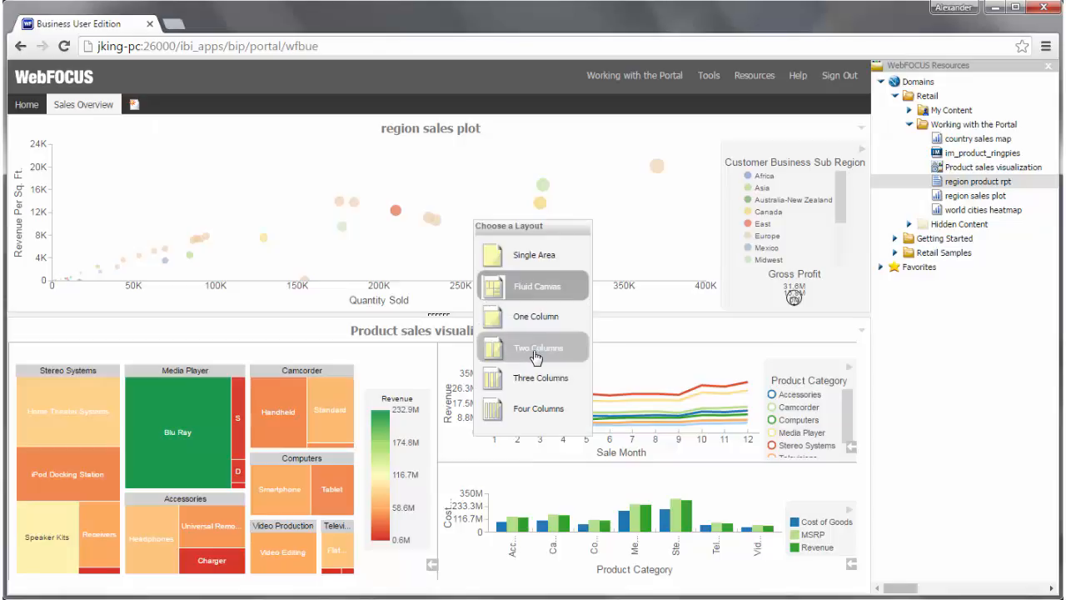